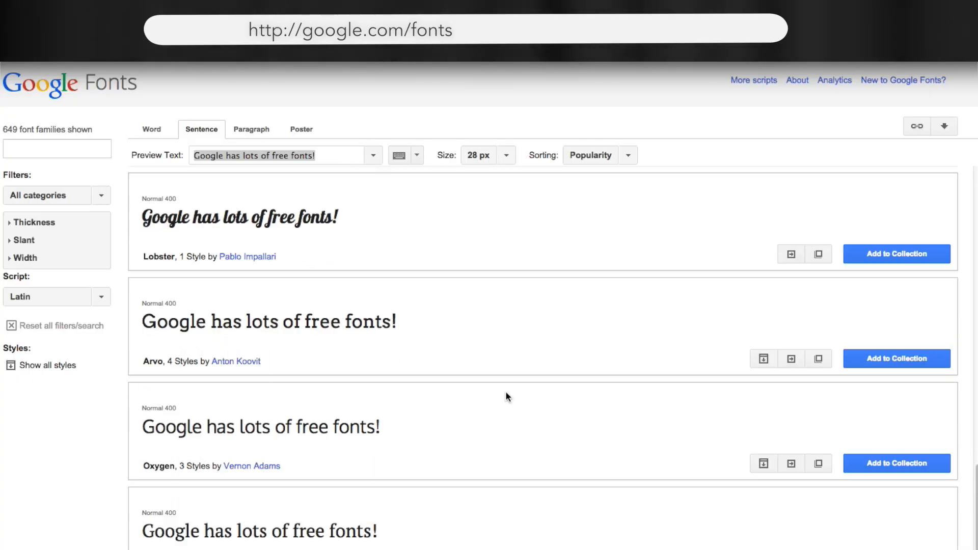
Step: Scroll down the DSLRguide Videos grid until older uploads like the 5K Subs competition appear
scroll(down, 3)
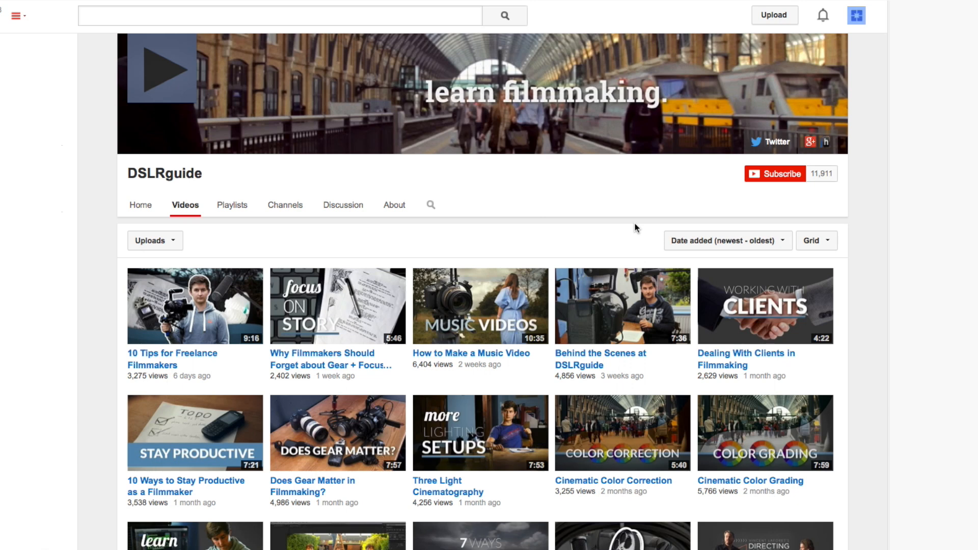
scroll(down, 3)
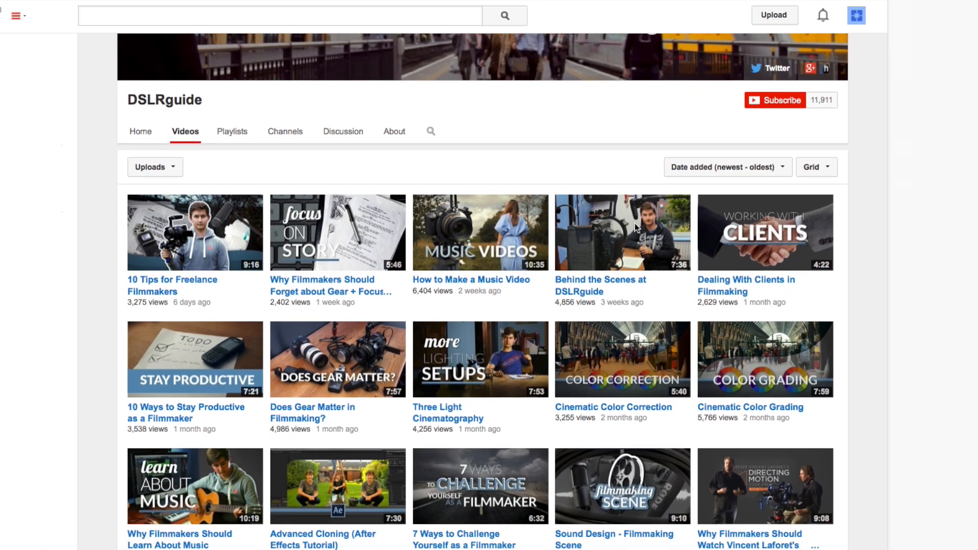
scroll(down, 3)
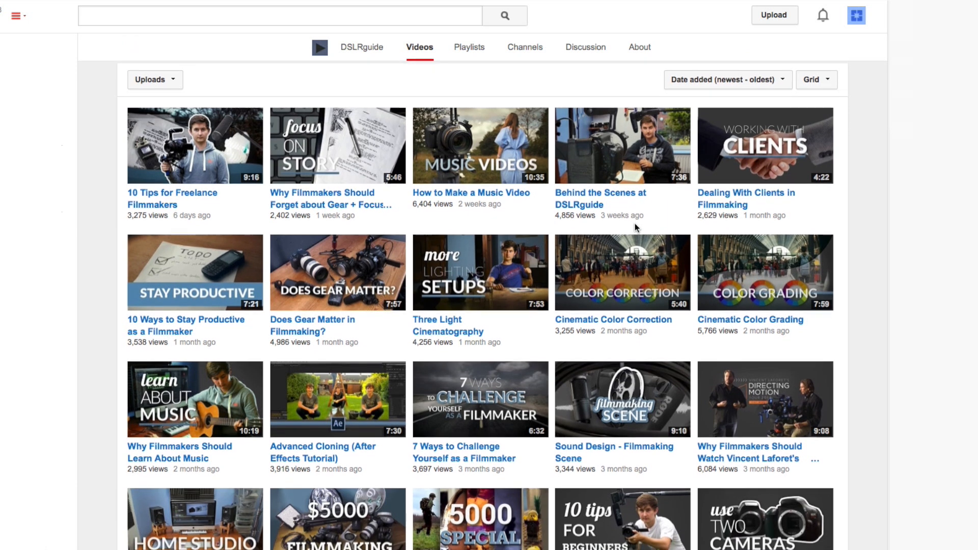
scroll(down, 3)
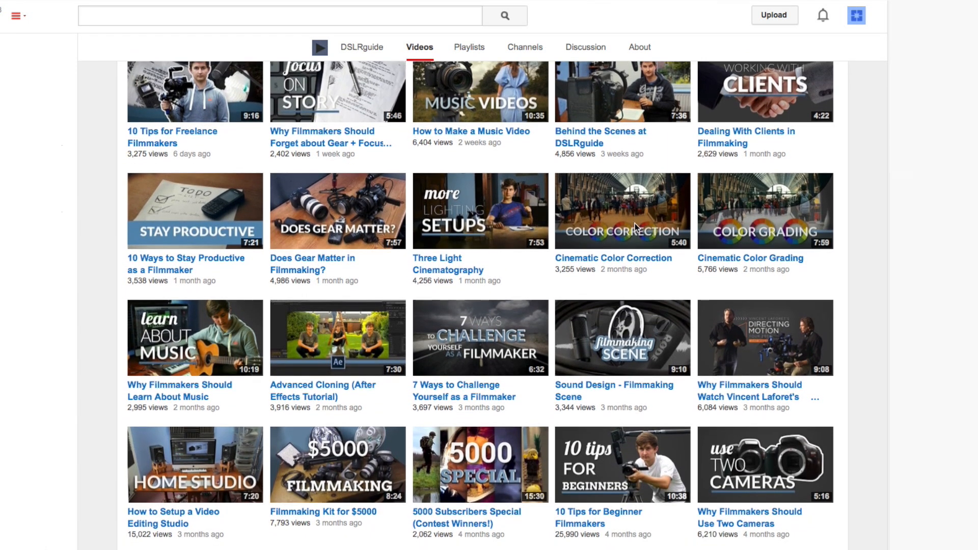
scroll(down, 3)
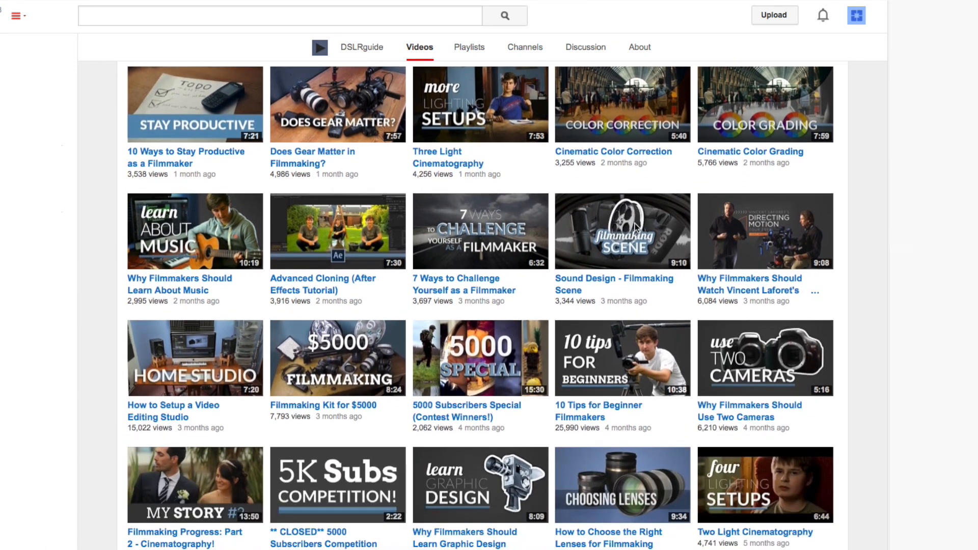
scroll(down, 3)
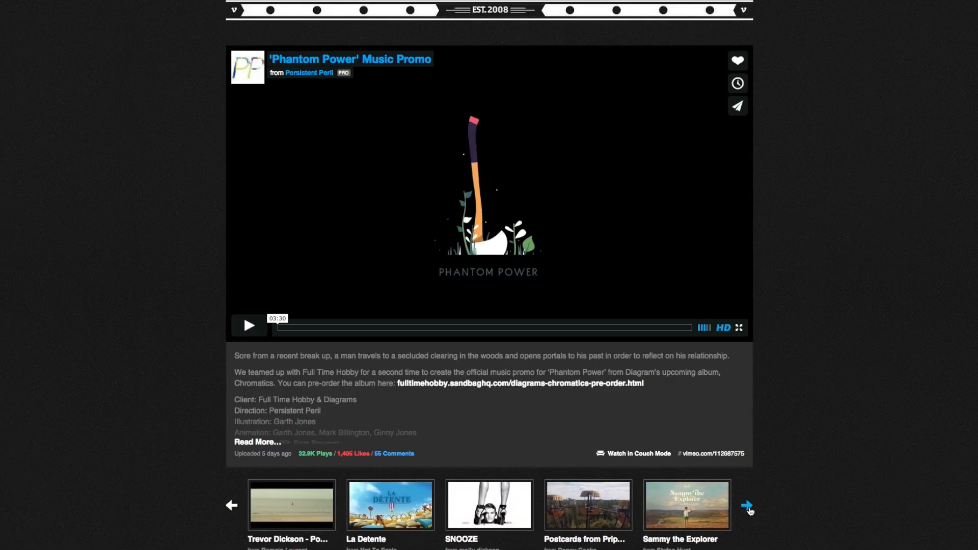
Step: Step through Staff Picks — La Detente, the carousel, SKRILLEX by NABIL — and play The Star
click(390, 505)
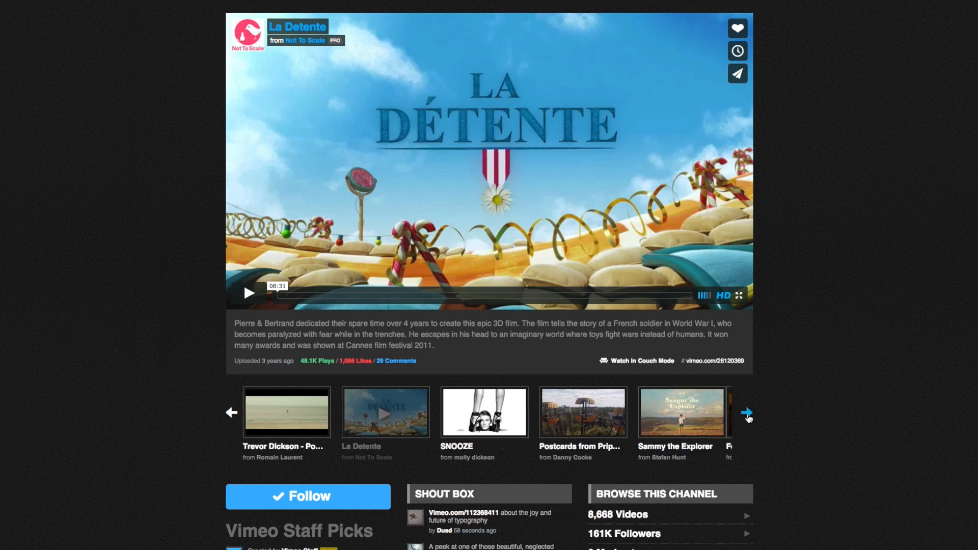
click(746, 414)
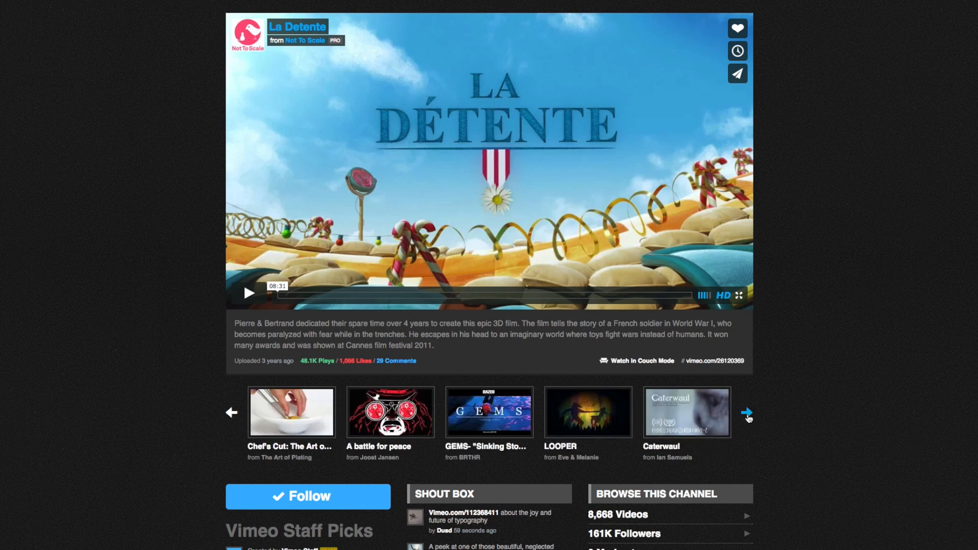
click(746, 412)
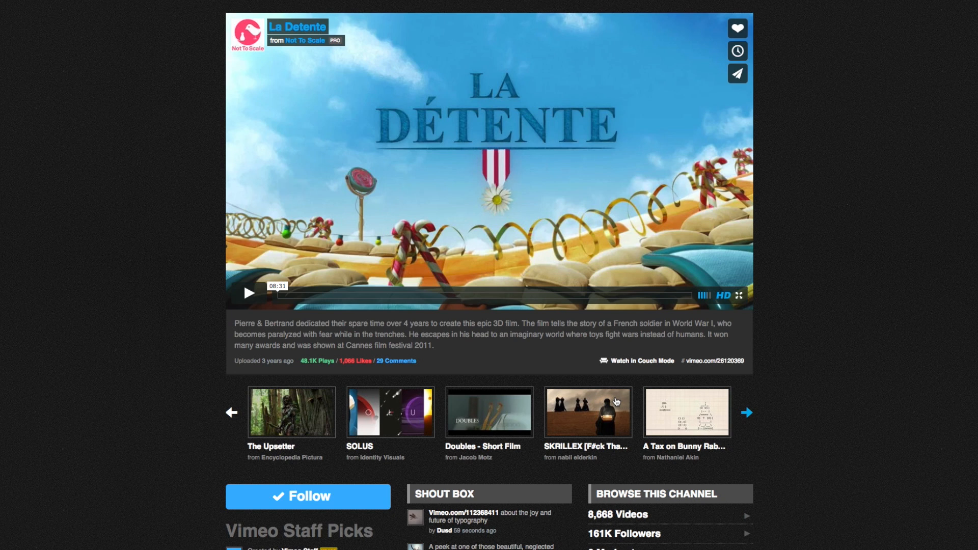
click(587, 412)
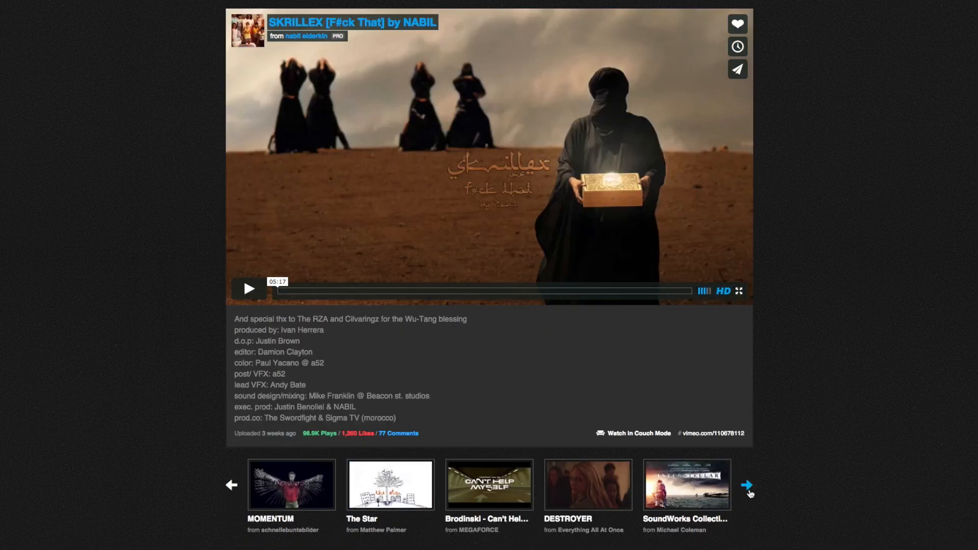
click(389, 484)
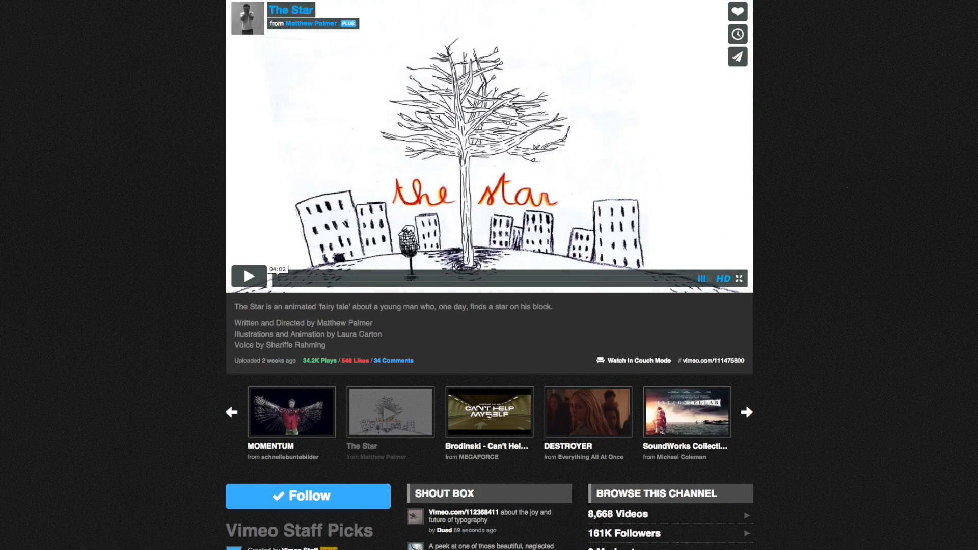